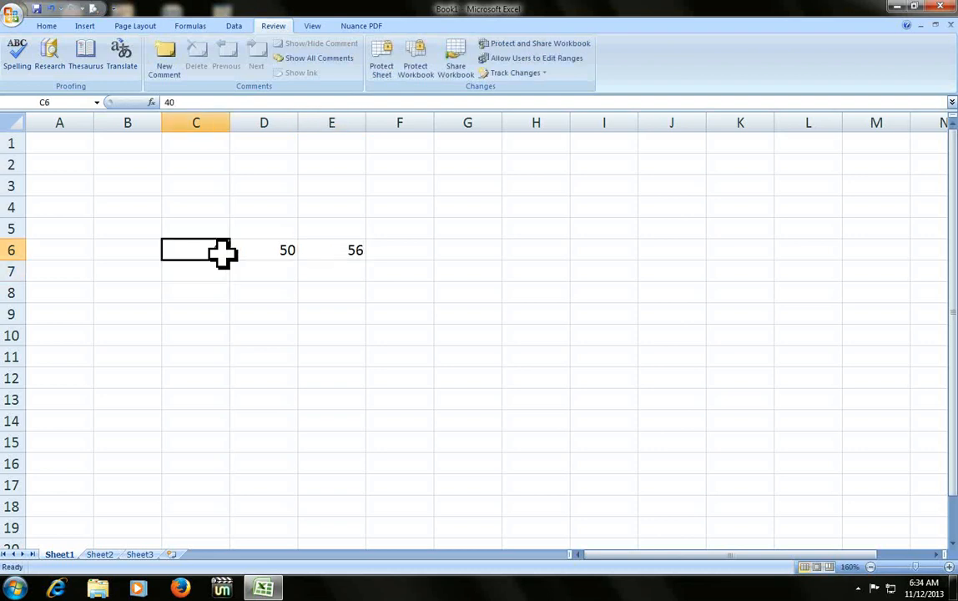
Enter the row 6 values 40, 50, 56 and 87 into C6 through F6.
type("5")
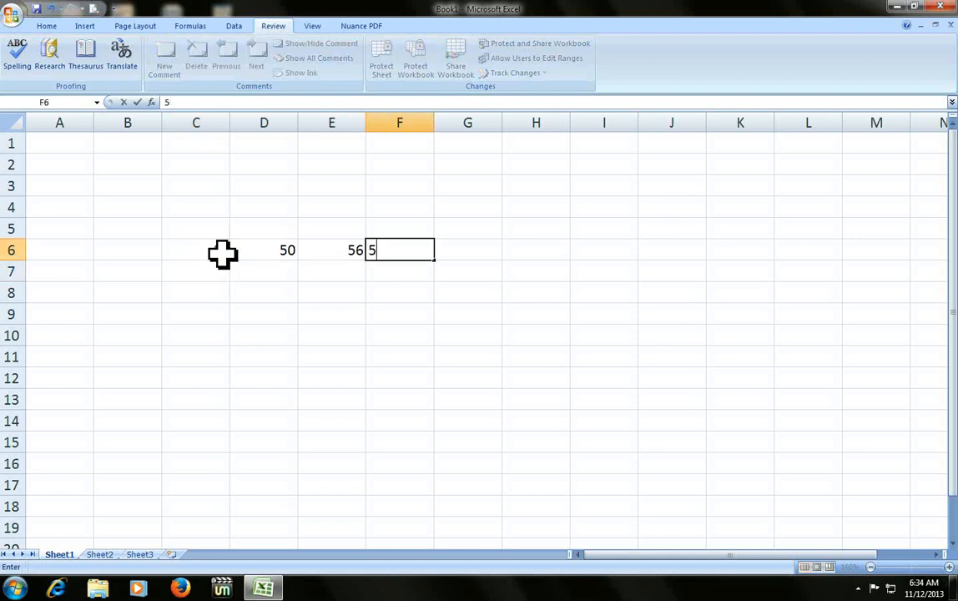
type("87")
key("enter")
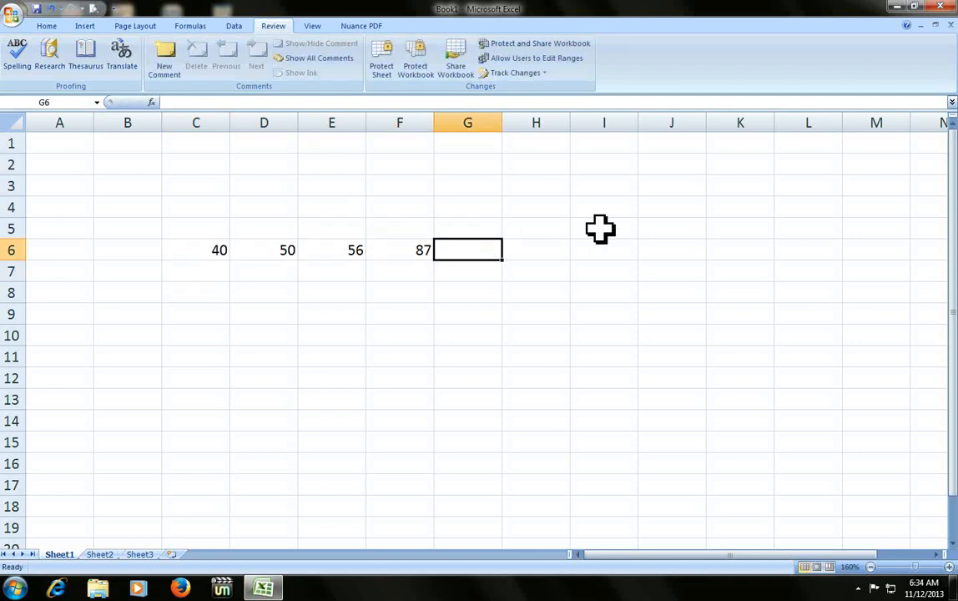
type("=SUM(C6:F6)")
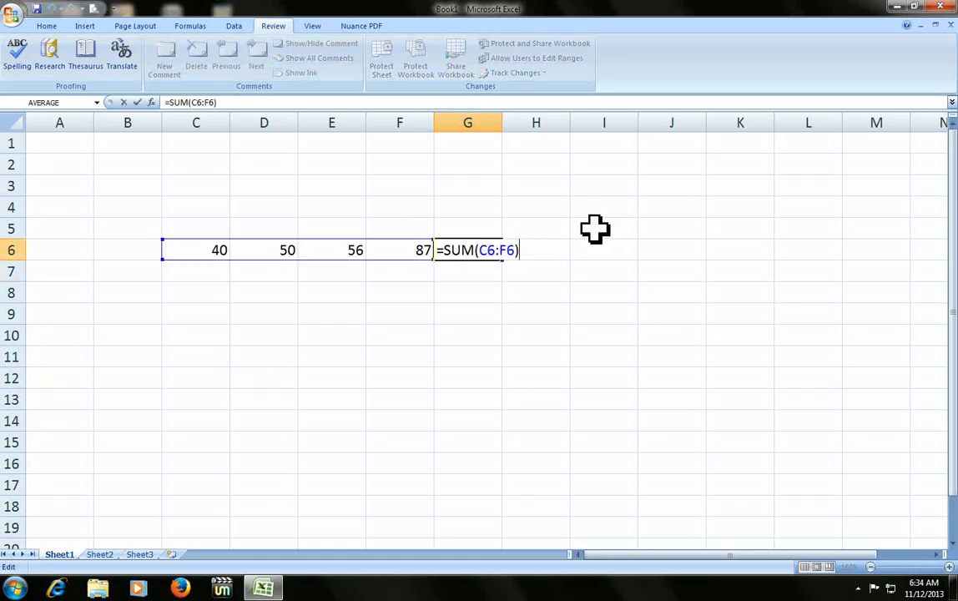
key("Escape")
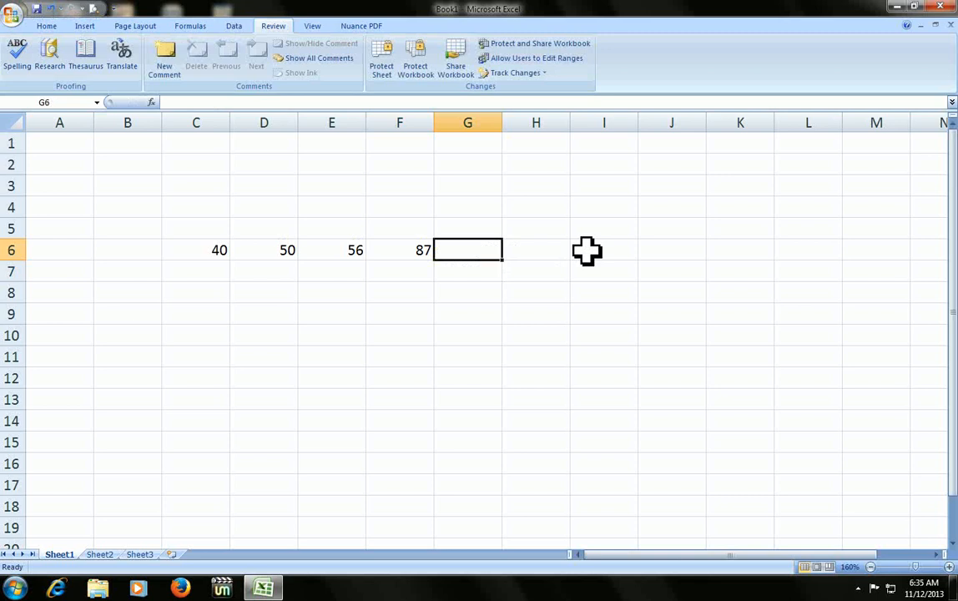
Select G6 for the product of C6:F6, then select another cell.
left_click(195, 249)
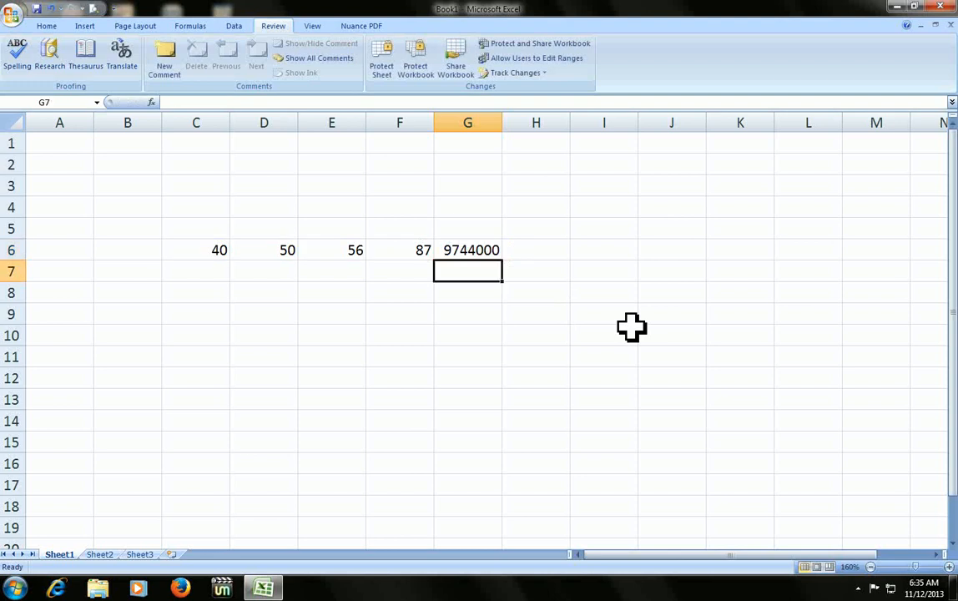
left_click(467, 250)
type("=")
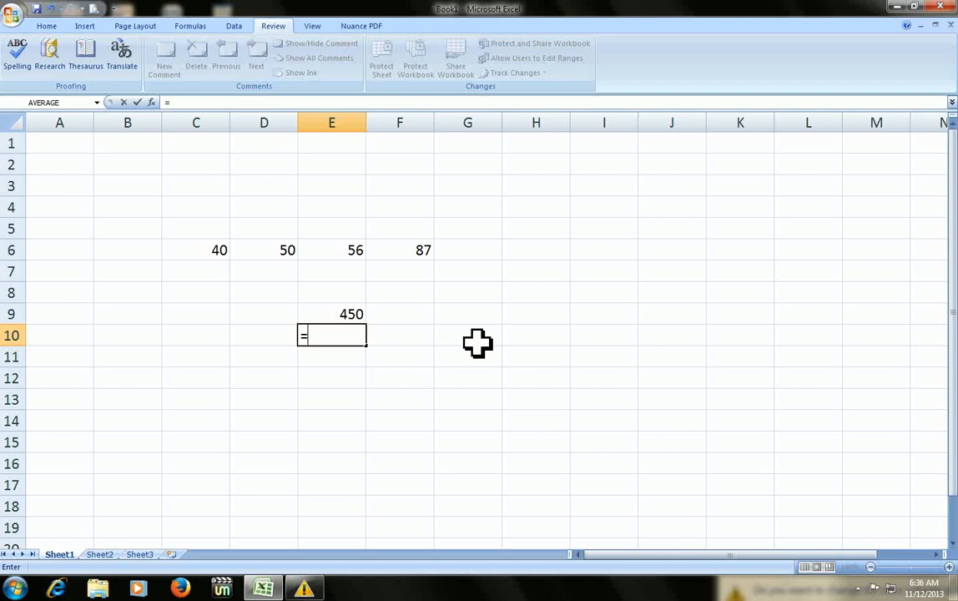
Type the formula E9*15% in E10 to take 15% of 450.
type("E9*15")
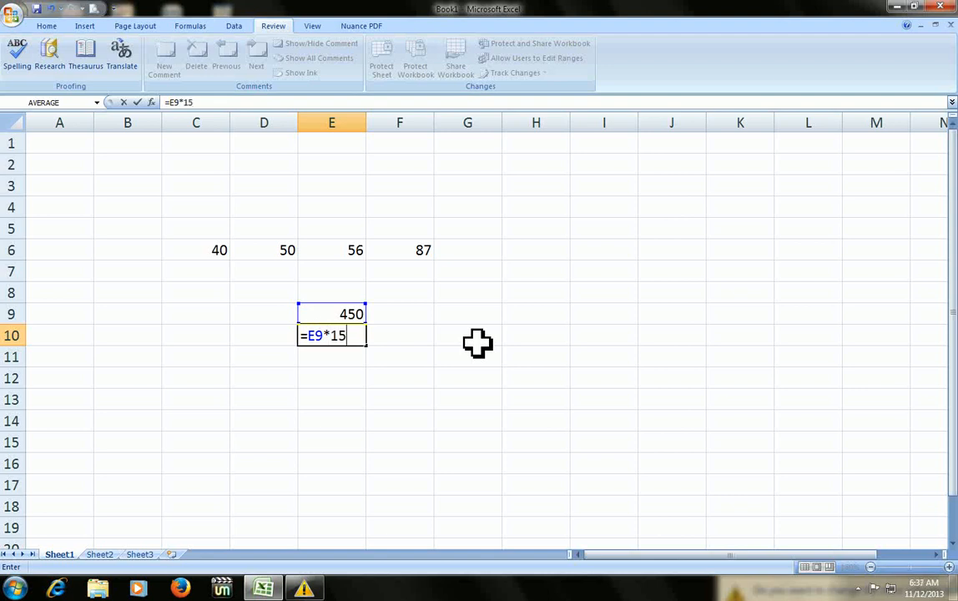
type("%")
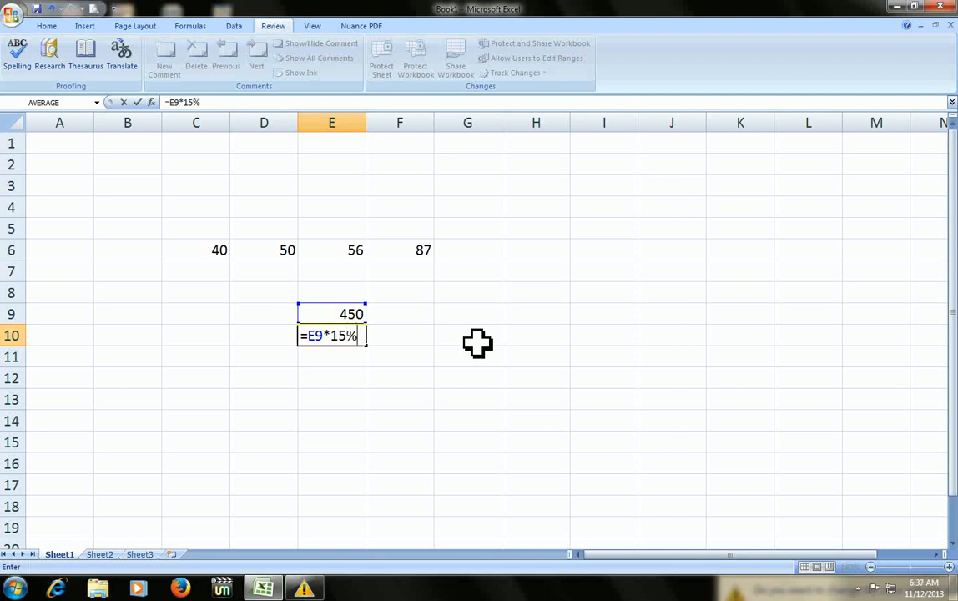